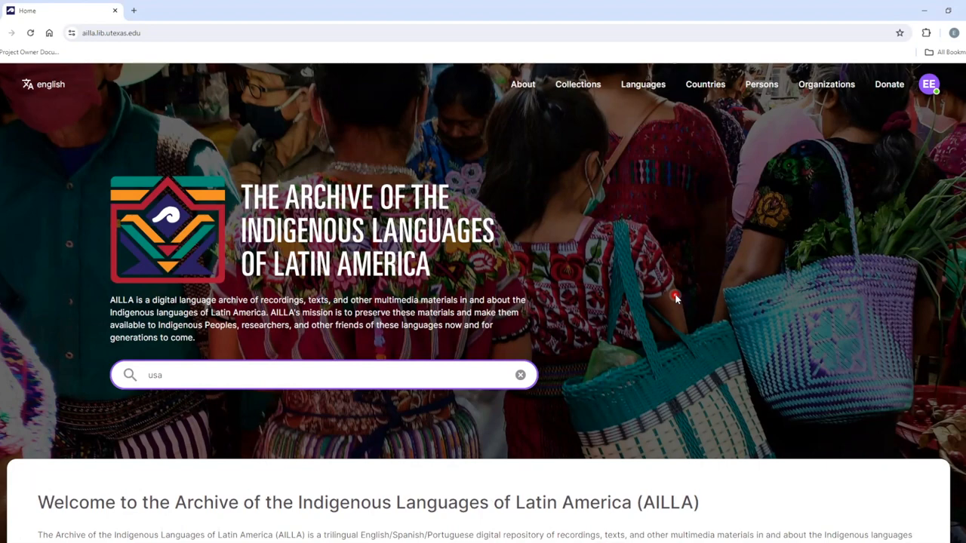
pyautogui.moveTo(669, 285)
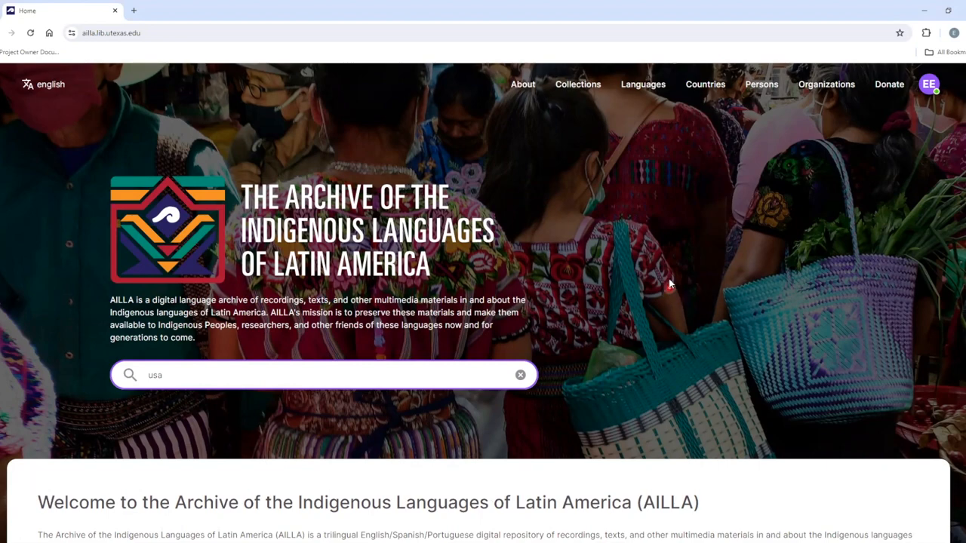
# - Browse the AILLA Countries list and focus its 'Search by Name or Code' box
pyautogui.click(704, 84)
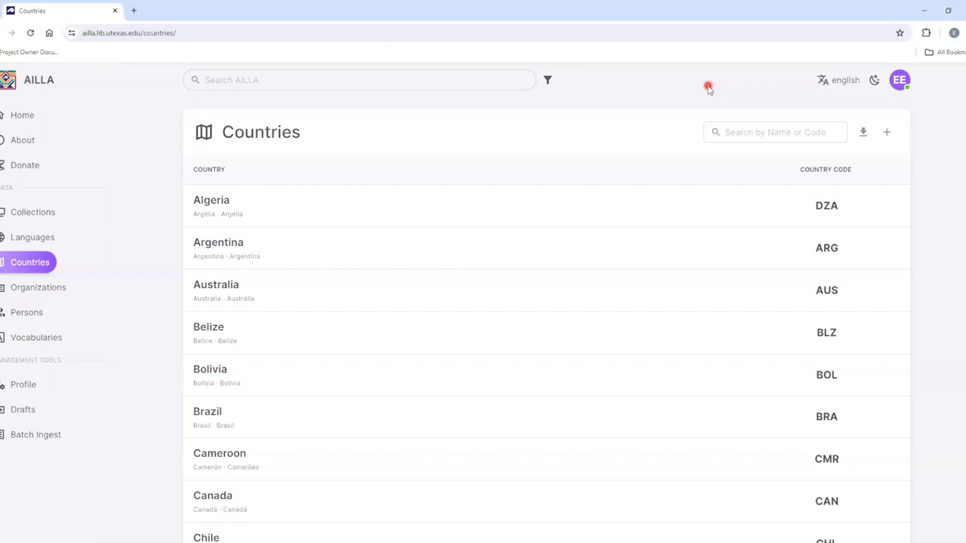
pyautogui.scroll(-3)
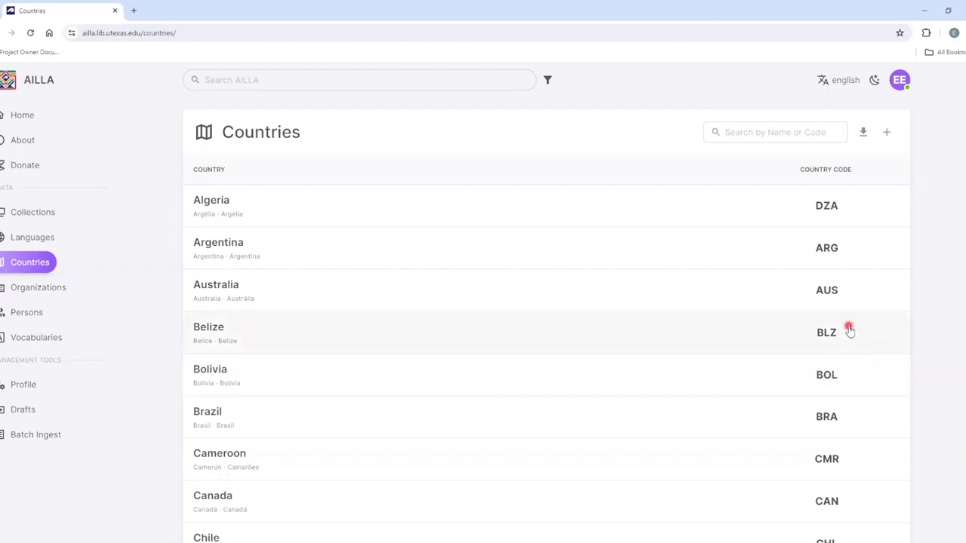
pyautogui.click(775, 132)
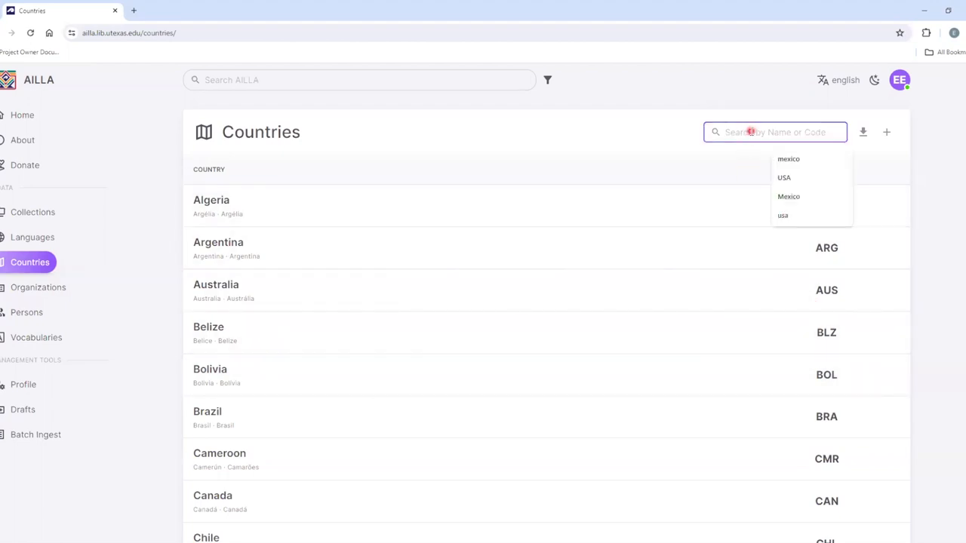
# - Search countries for 'Meix' and open Mexico's country page (code MEX)
pyautogui.write('Meix')
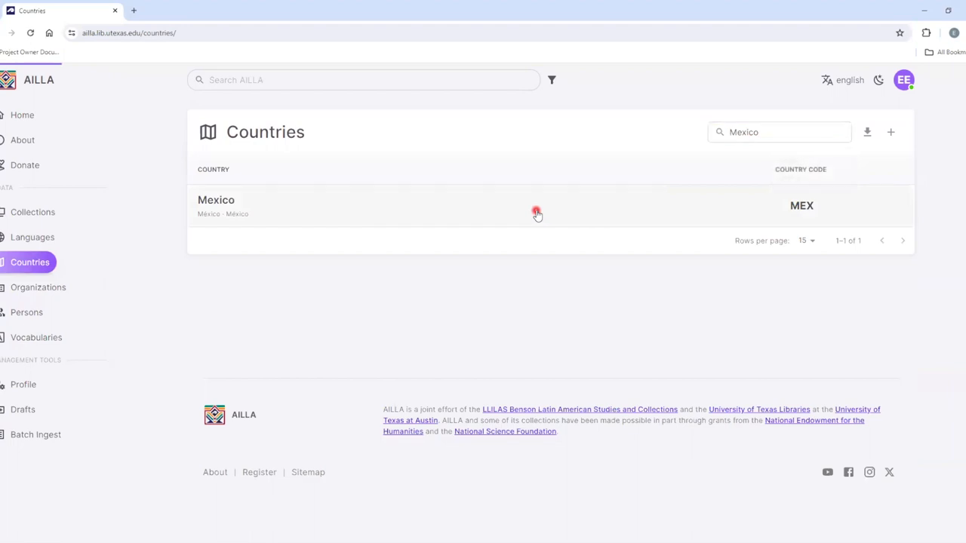
pyautogui.click(216, 205)
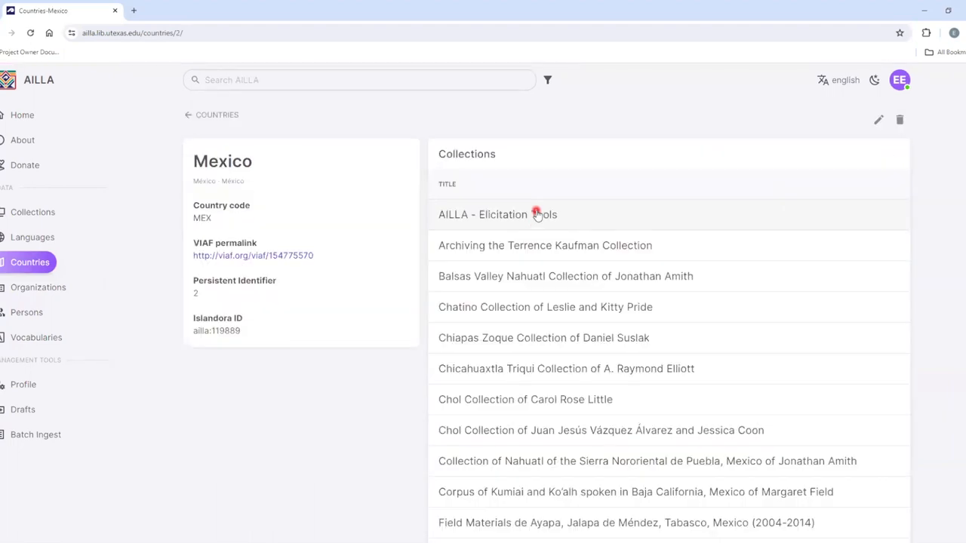
# - Scroll through Mexico's Collections table to review its associated collections
pyautogui.scroll(-3)
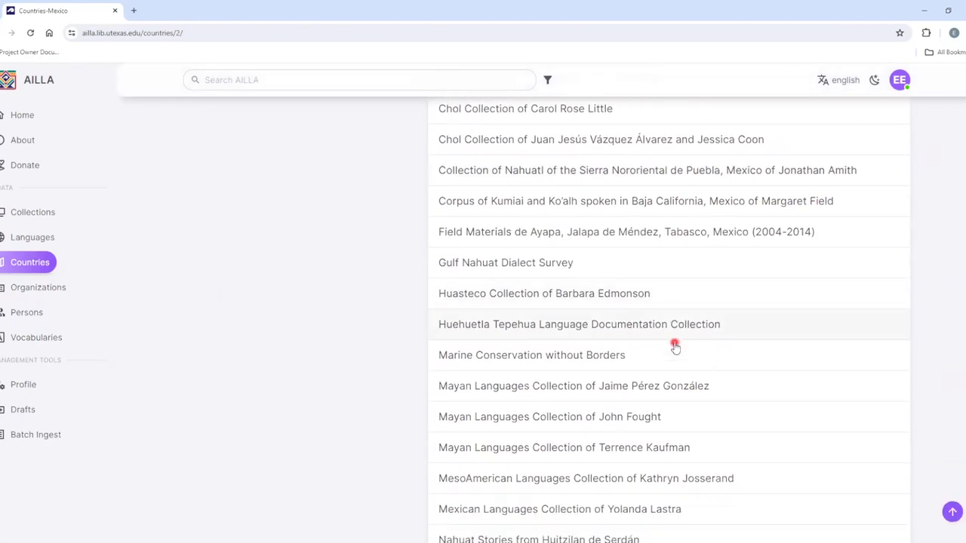
pyautogui.scroll(-3)
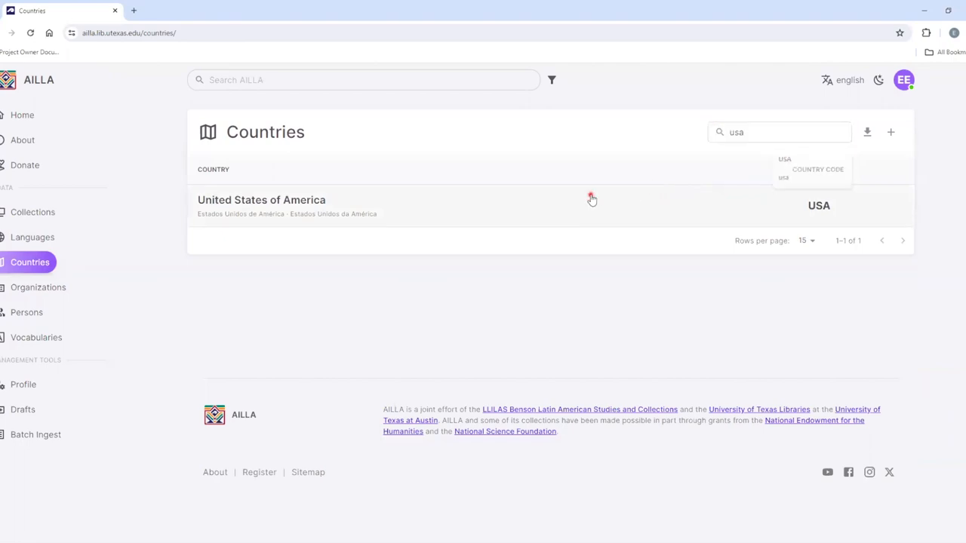
# - Open the United States of America entry and scroll its 25 collections down to Uspanteko
pyautogui.click(261, 200)
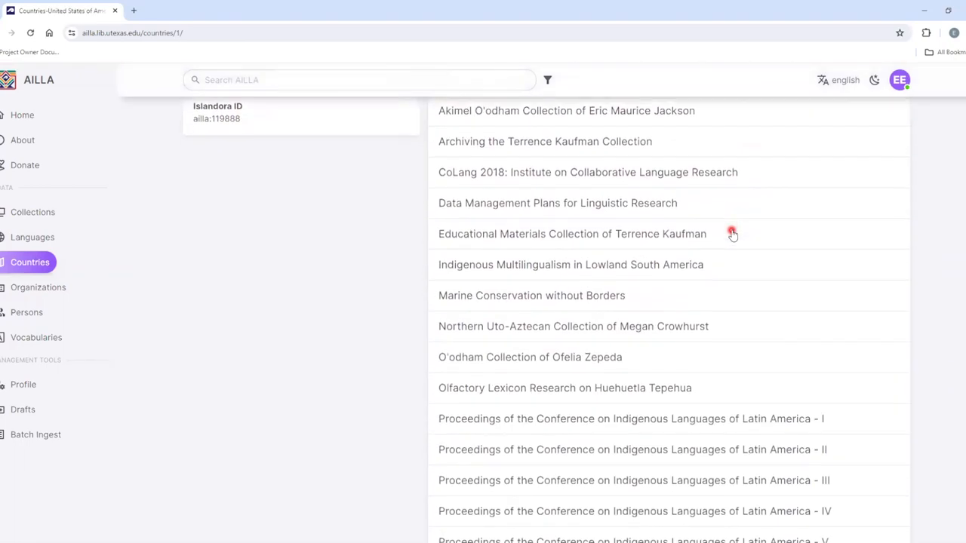
pyautogui.scroll(-3)
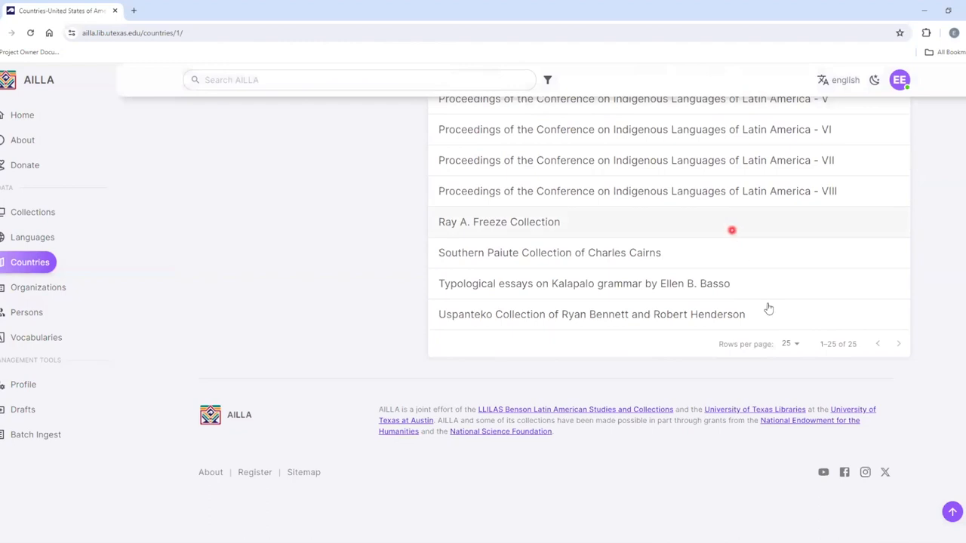